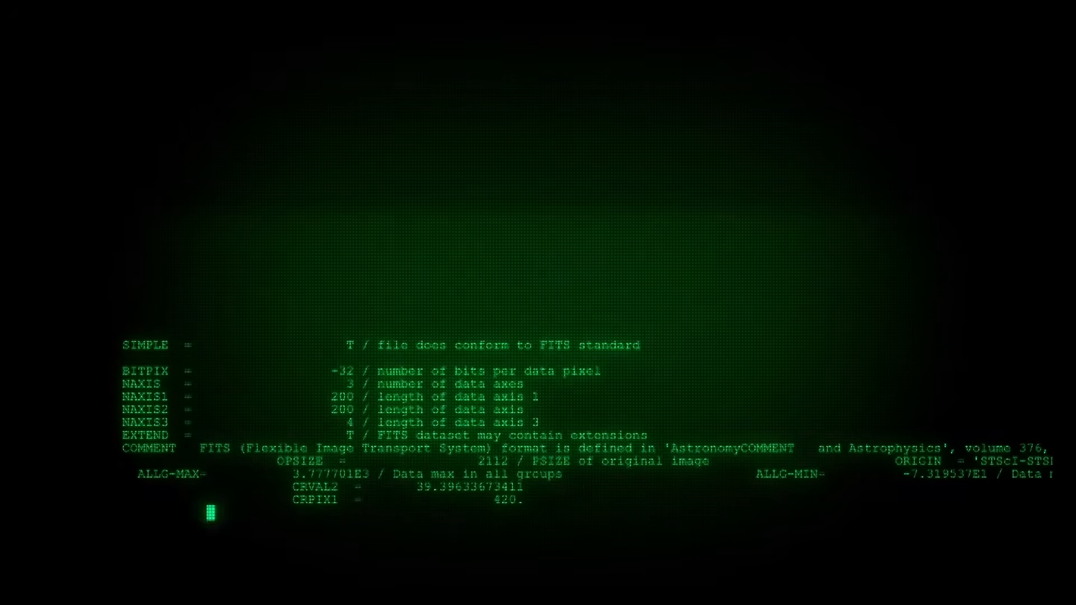
pyautogui.scroll(-3)
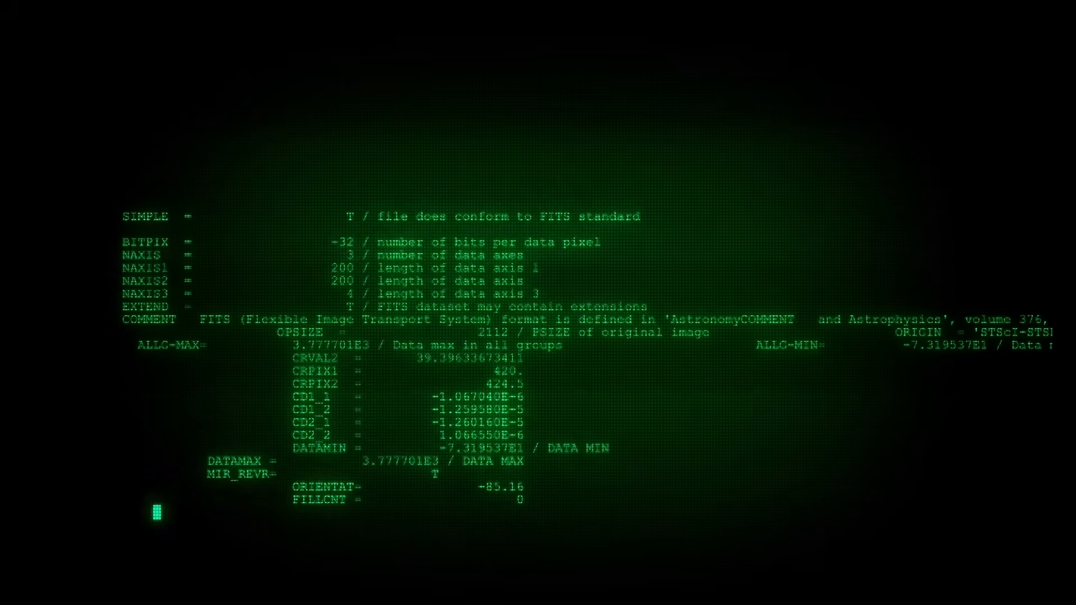
pyautogui.scroll(-3)
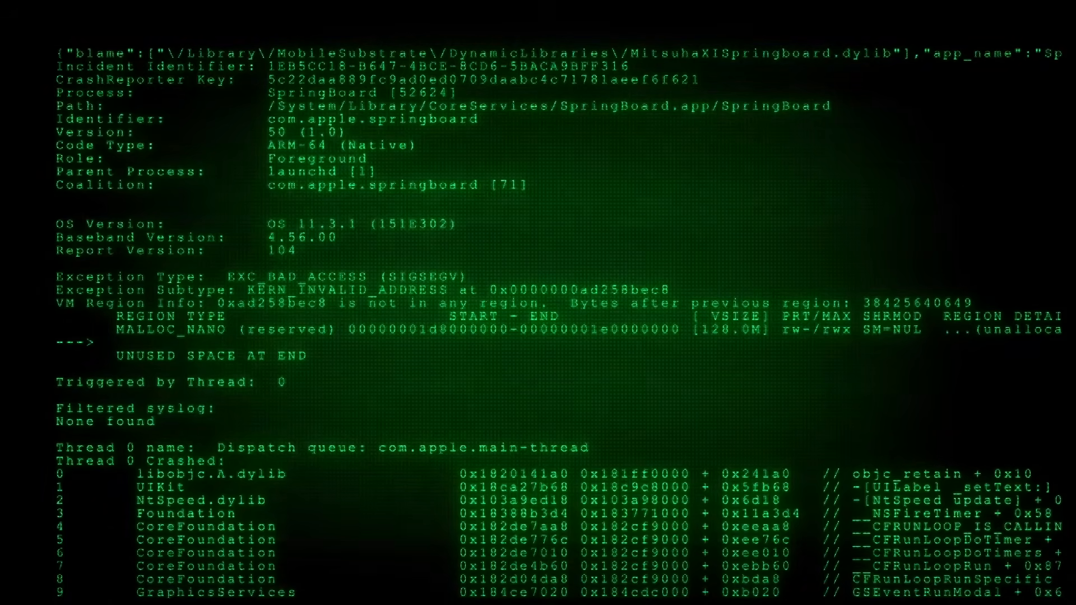
pyautogui.scroll(-3)
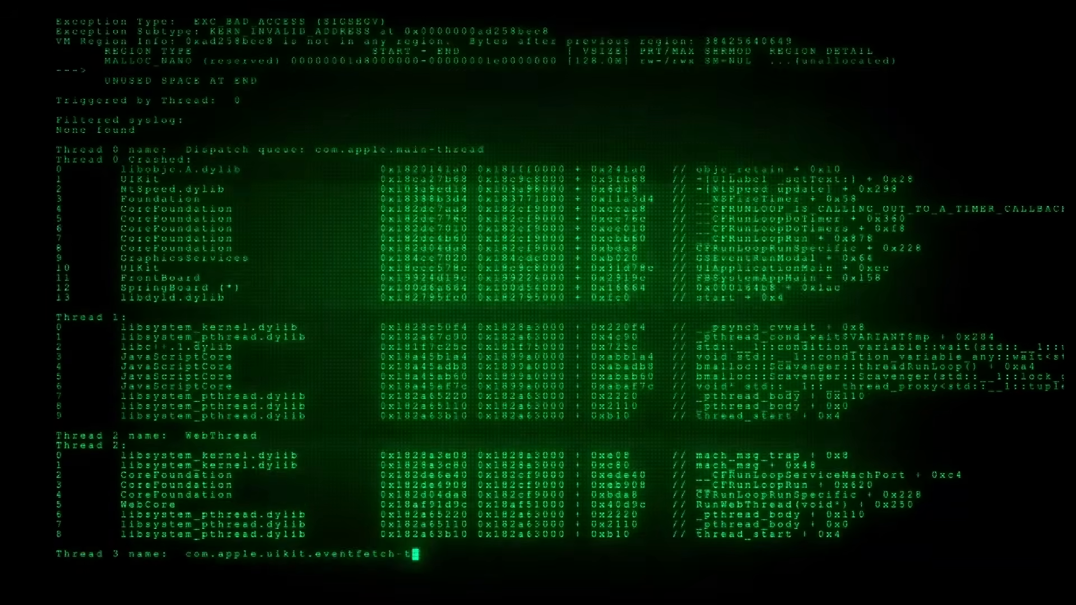
pyautogui.scroll(-3)
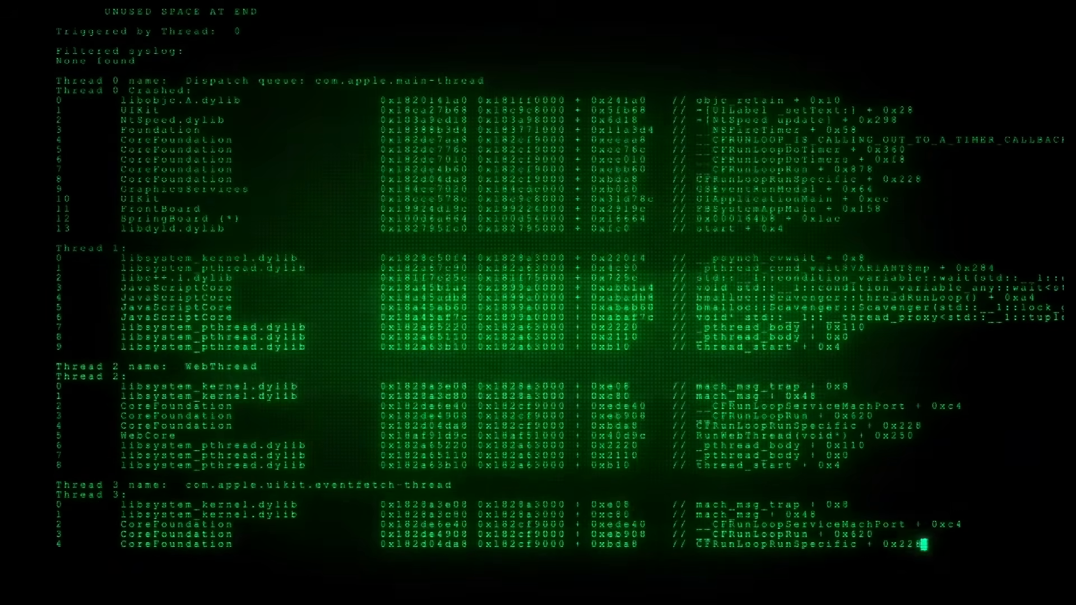
pyautogui.scroll(-3)
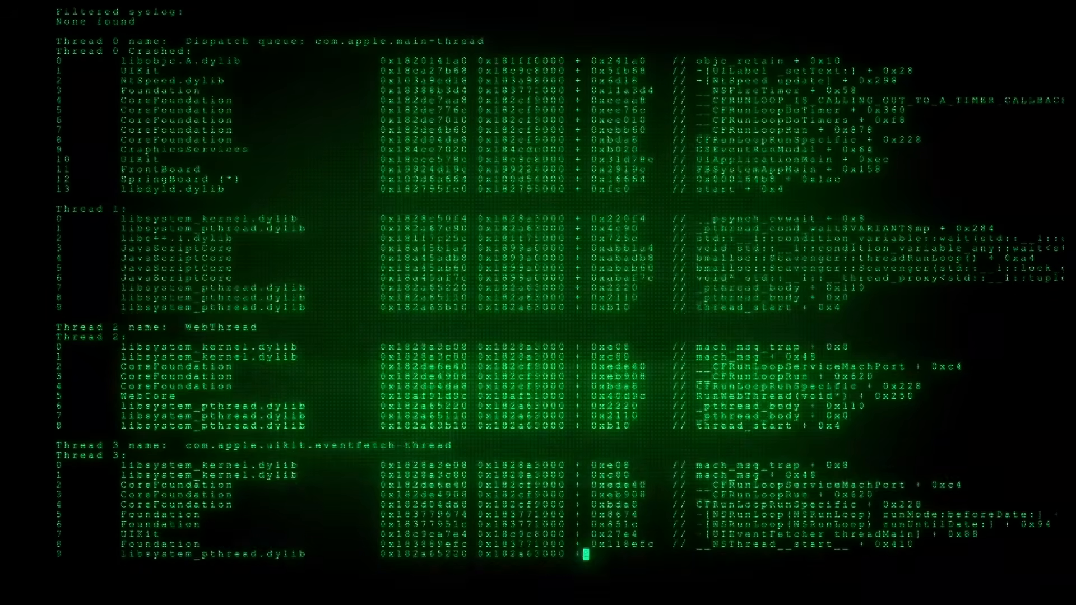
pyautogui.scroll(-3)
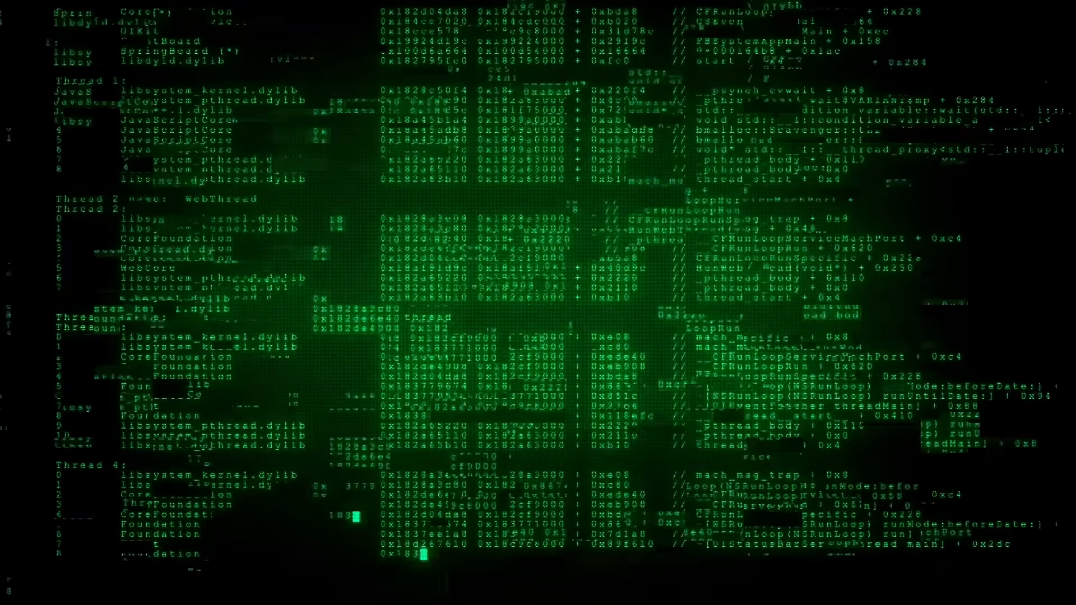
pyautogui.scroll(-3)
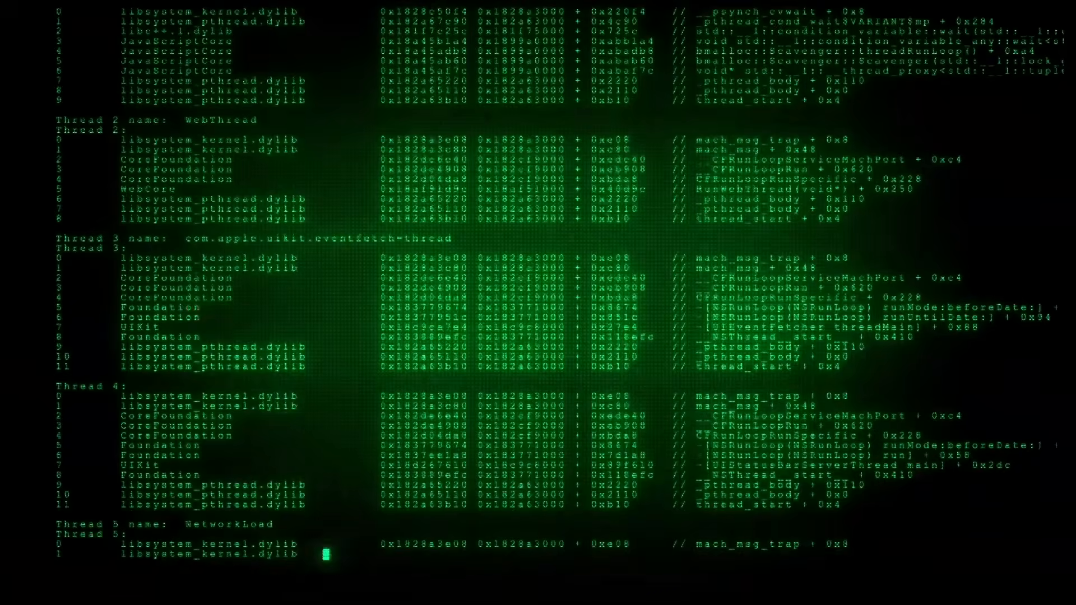
pyautogui.scroll(-3)
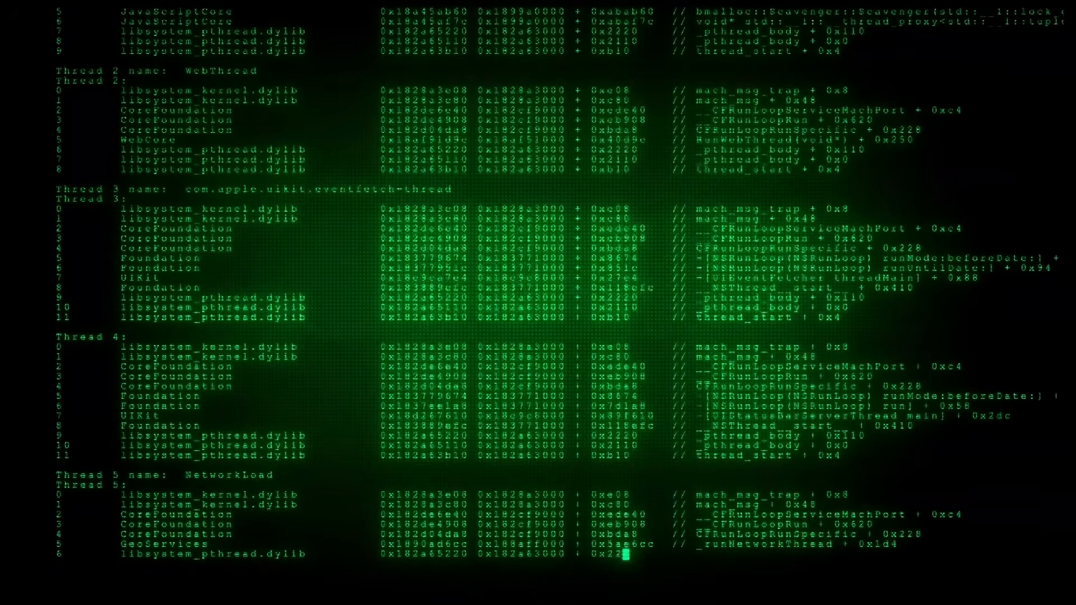
pyautogui.scroll(-3)
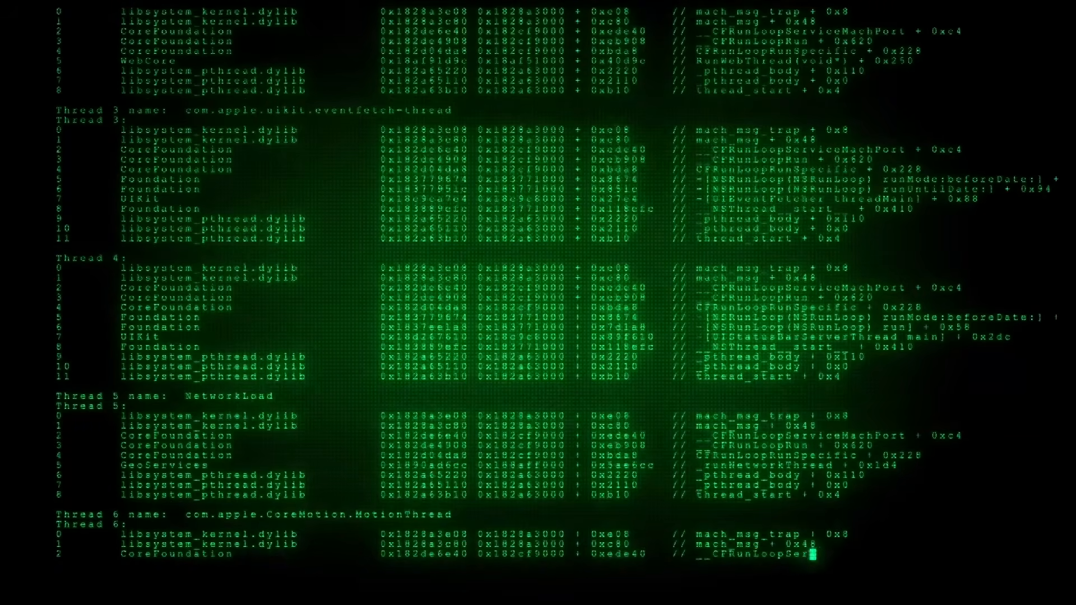
pyautogui.scroll(-3)
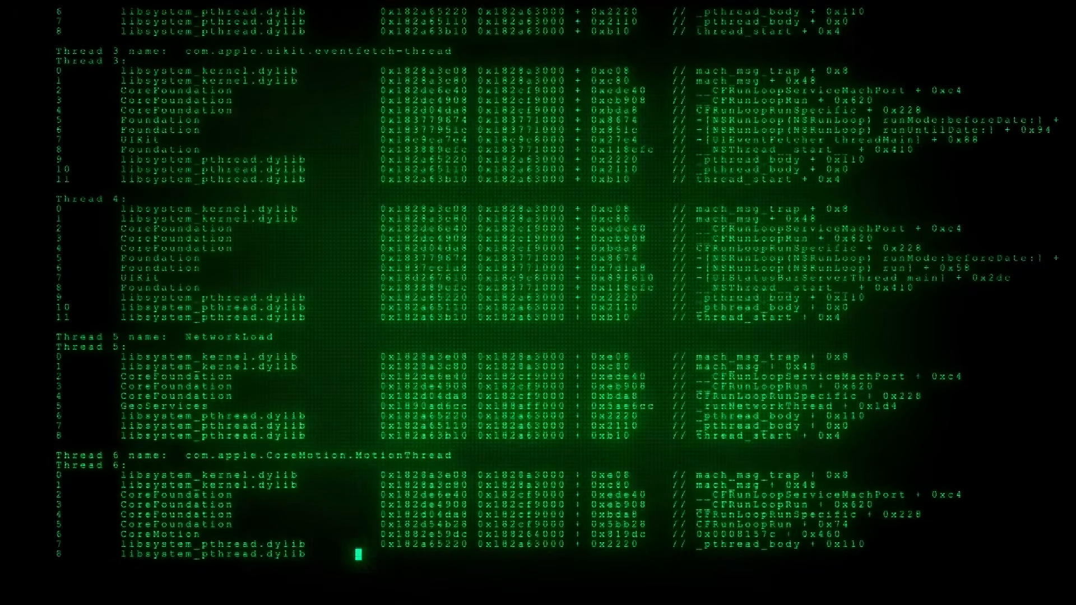
pyautogui.scroll(-3)
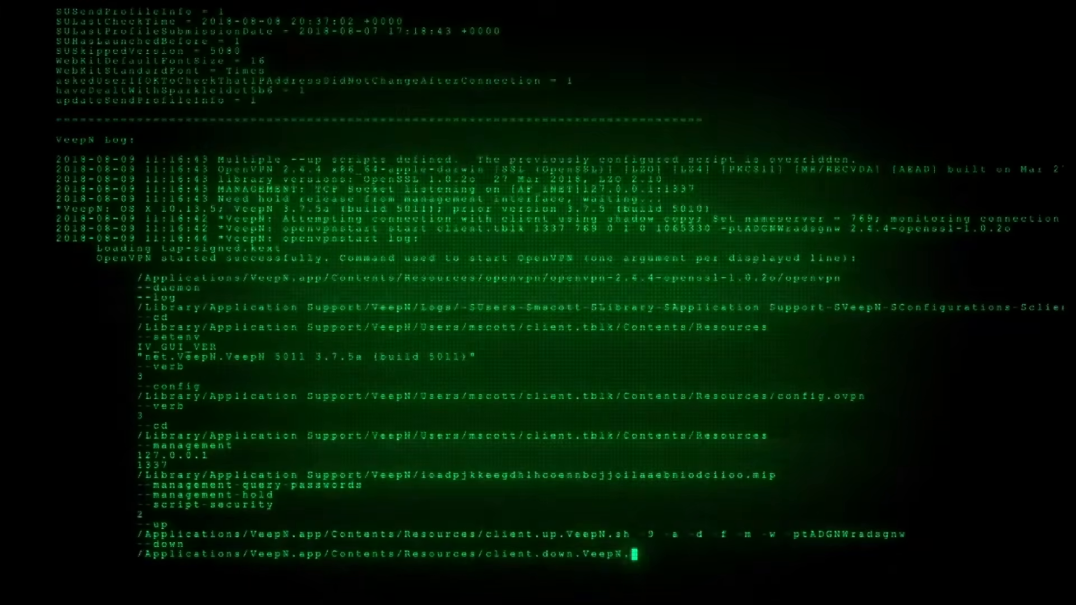
pyautogui.scroll(-3)
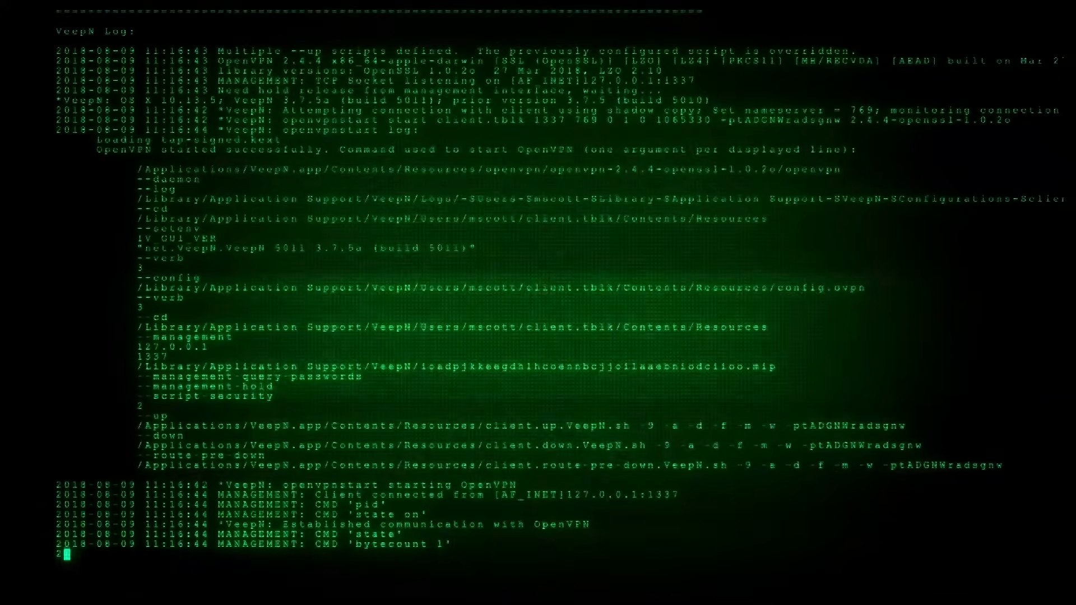
pyautogui.scroll(-3)
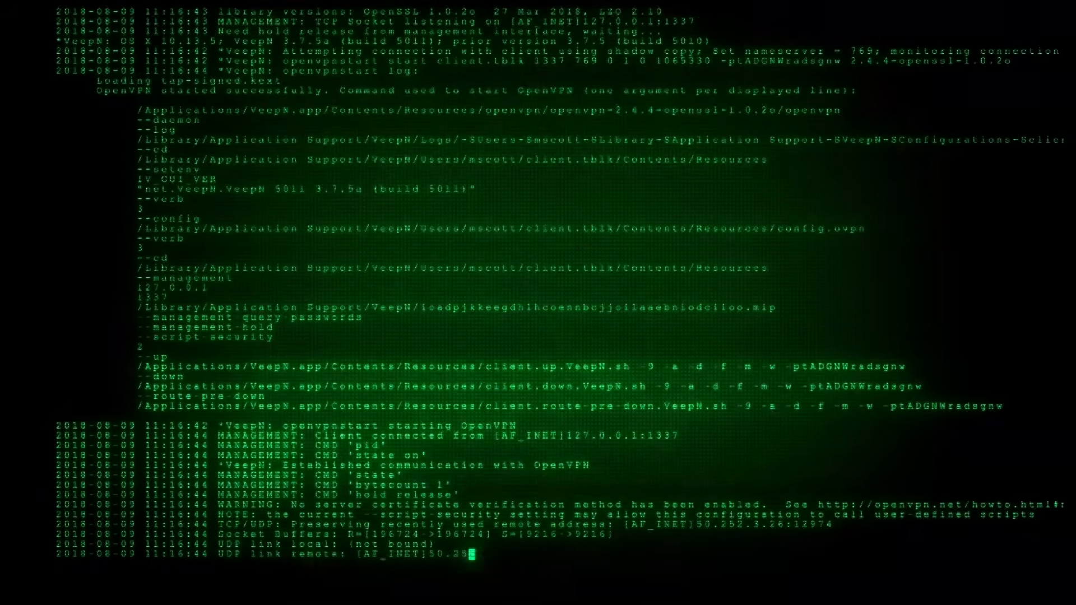
pyautogui.scroll(-3)
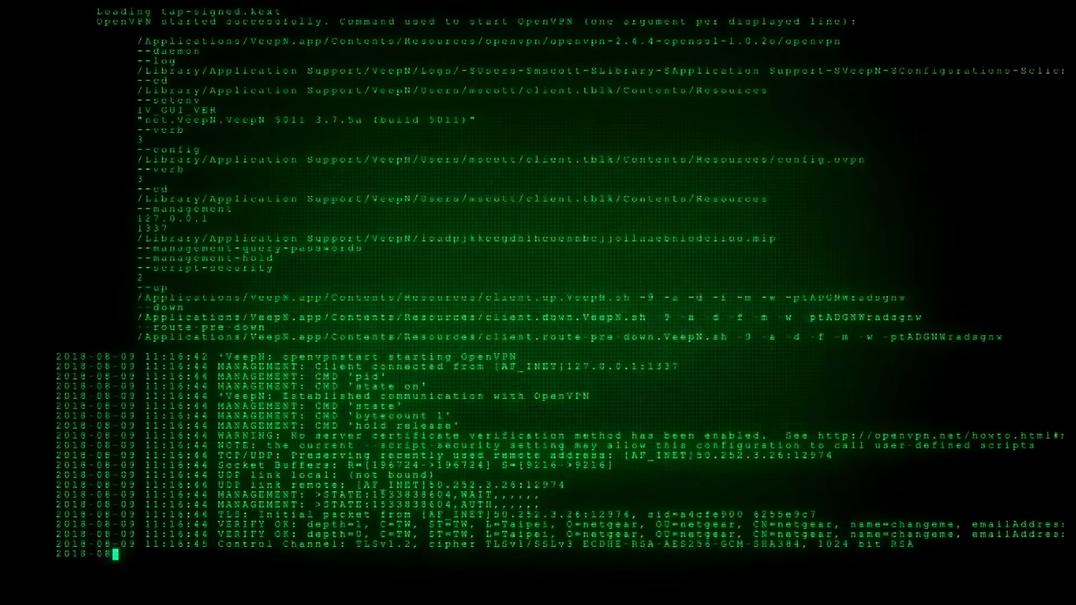
pyautogui.scroll(-3)
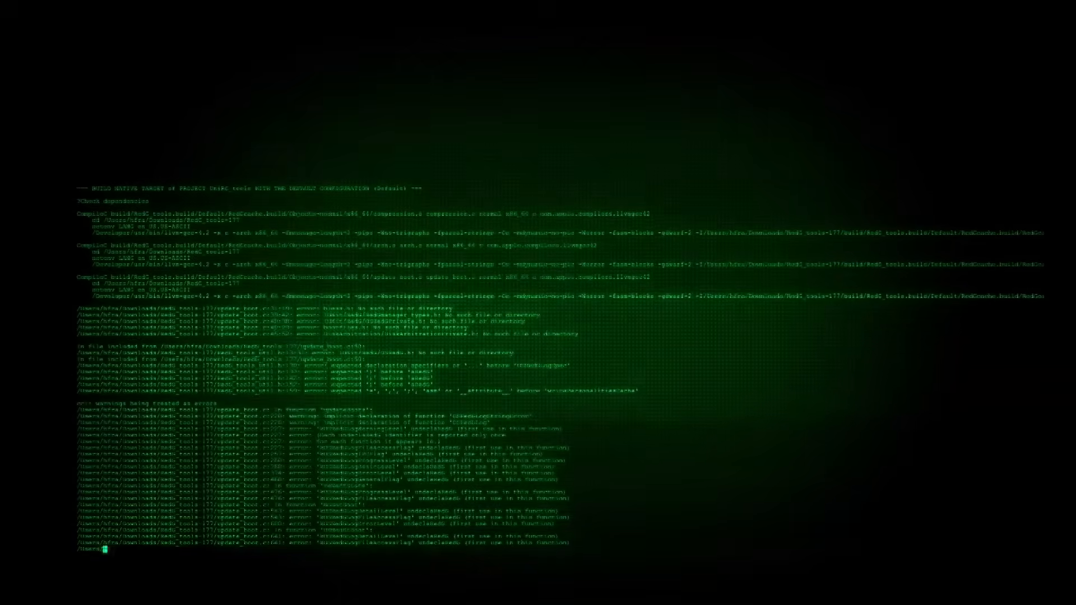
pyautogui.scroll(-3)
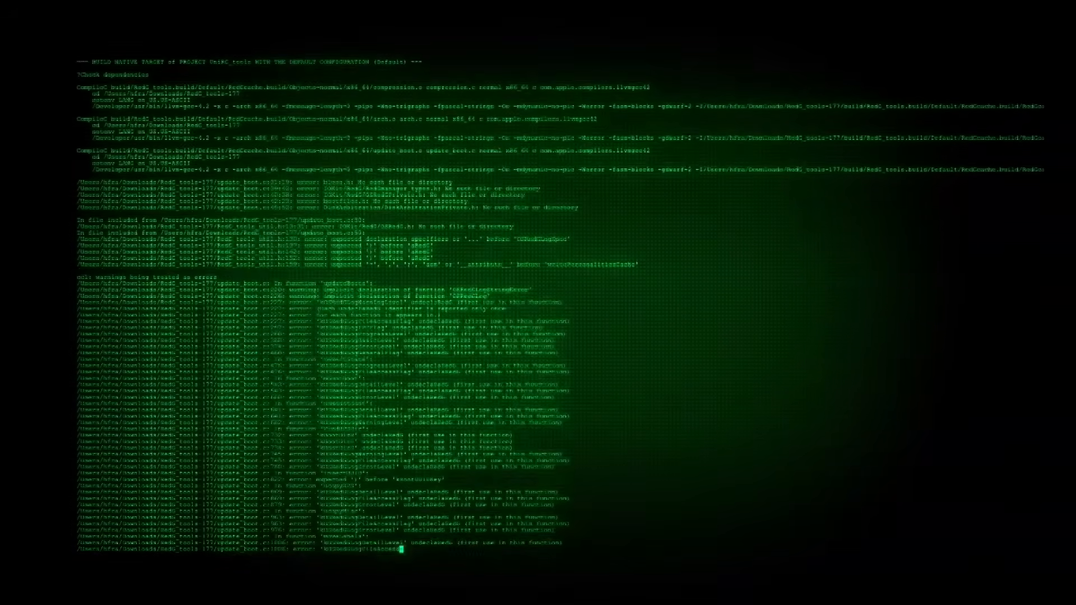
pyautogui.scroll(-3)
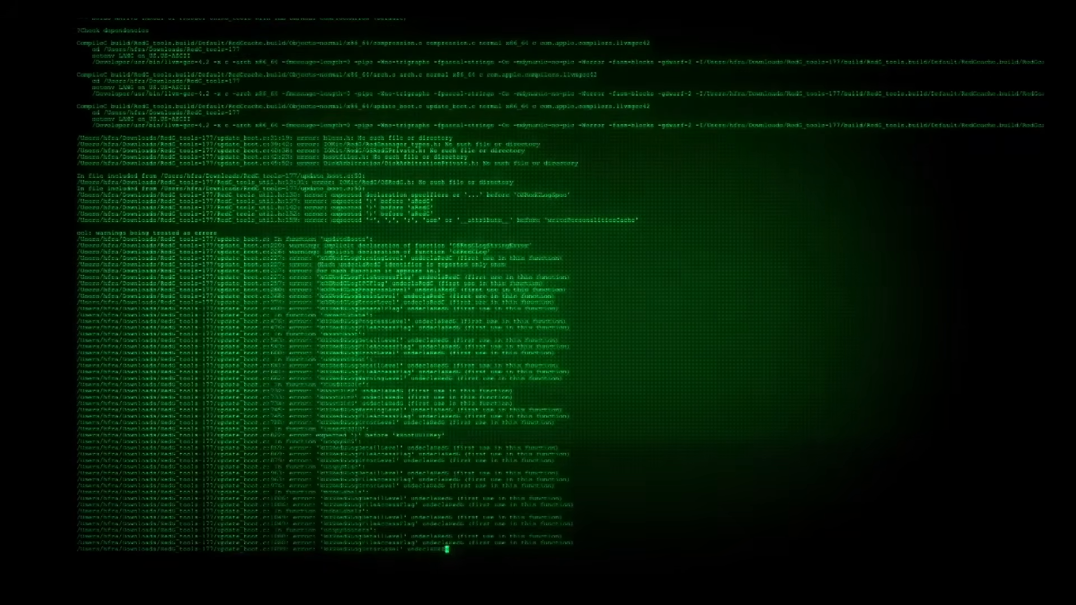
pyautogui.scroll(-3)
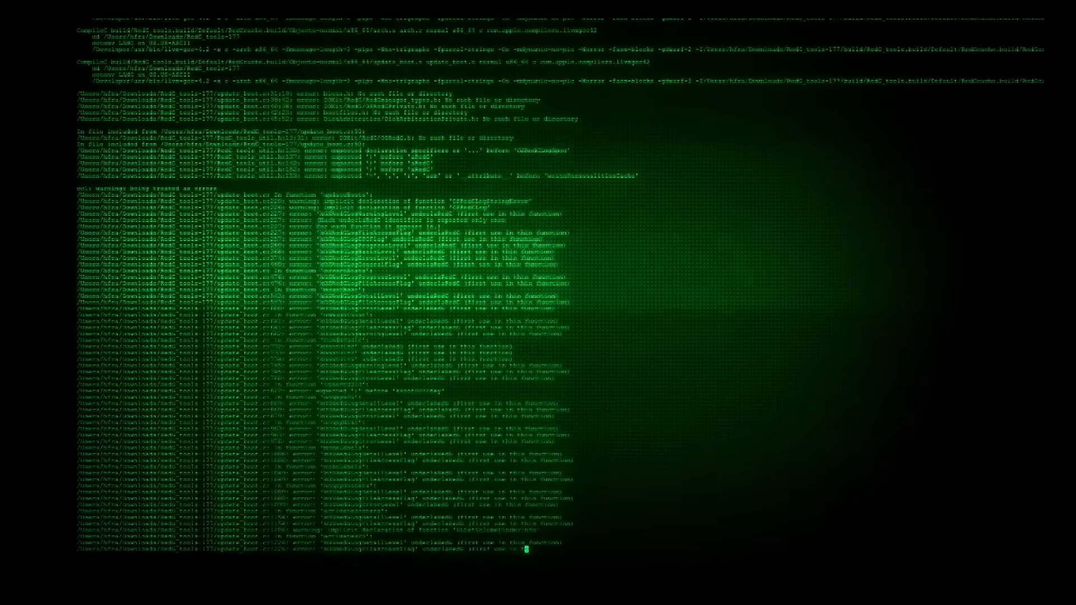
pyautogui.scroll(-3)
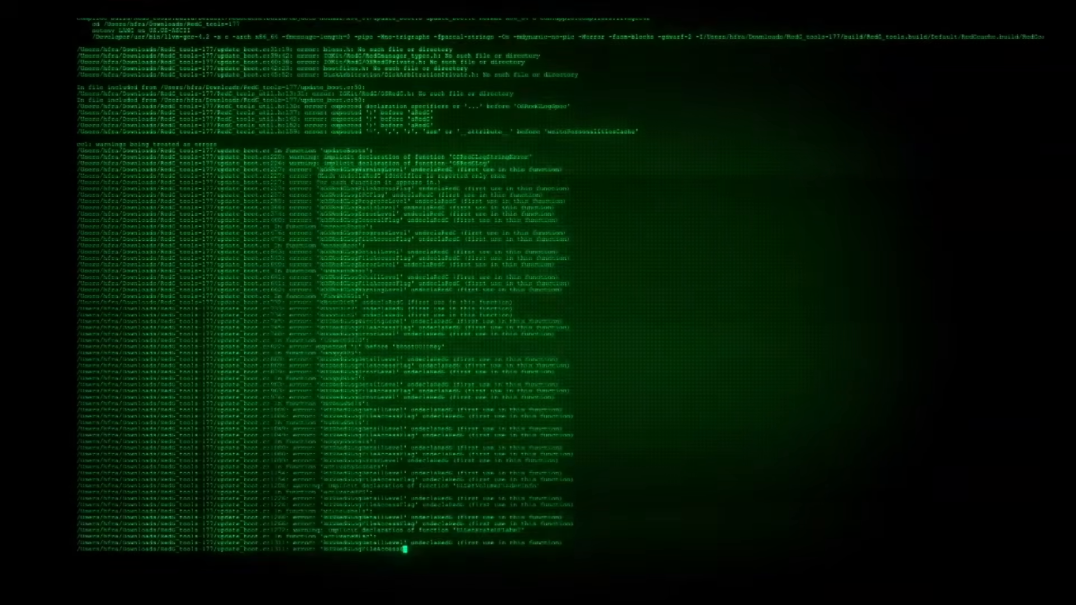
pyautogui.scroll(-3)
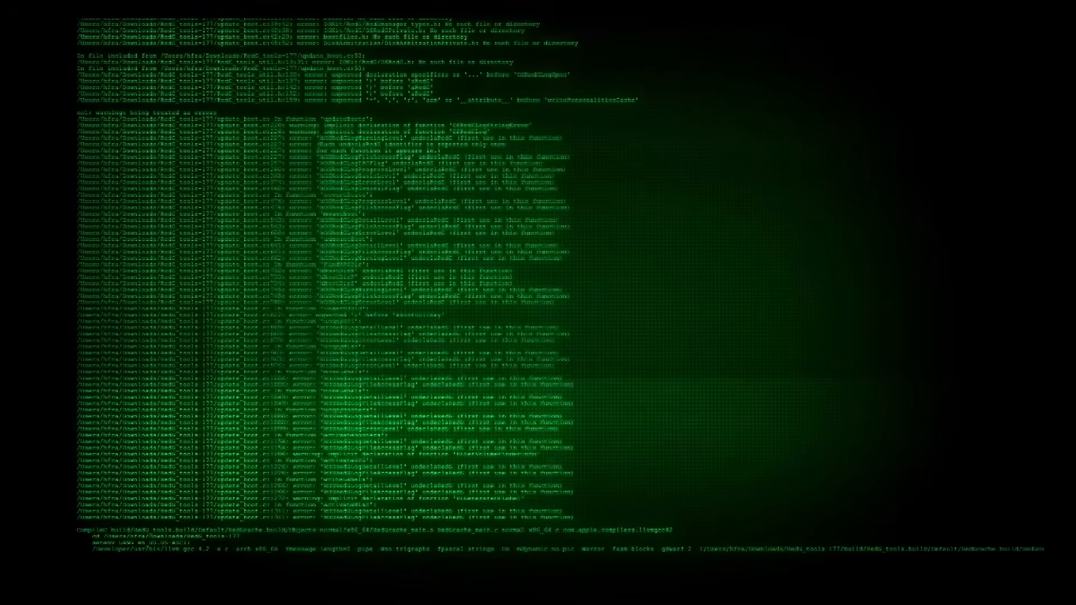
pyautogui.scroll(-3)
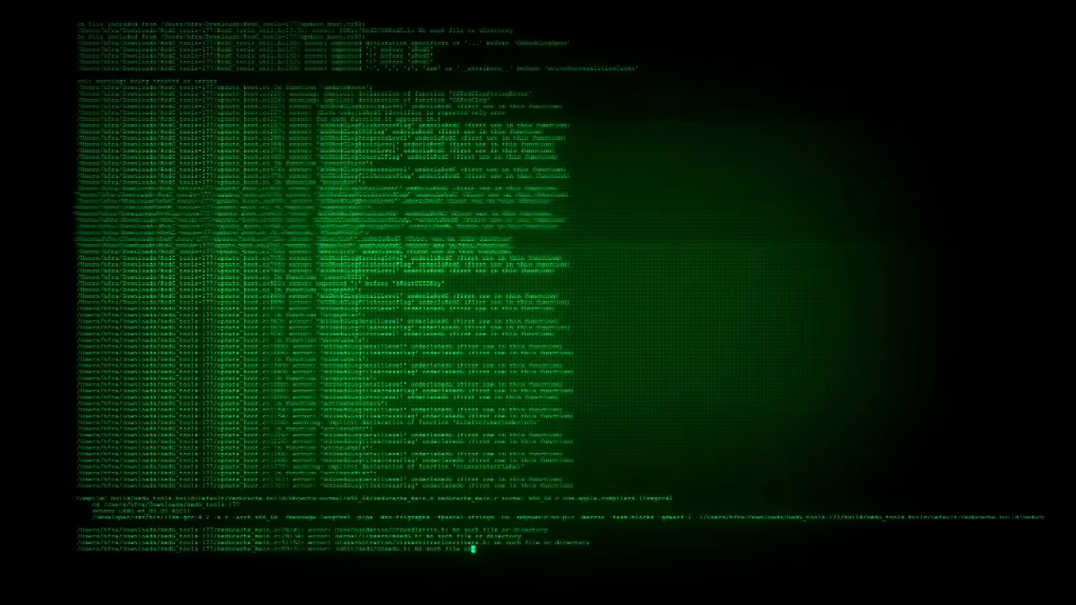
pyautogui.scroll(-3)
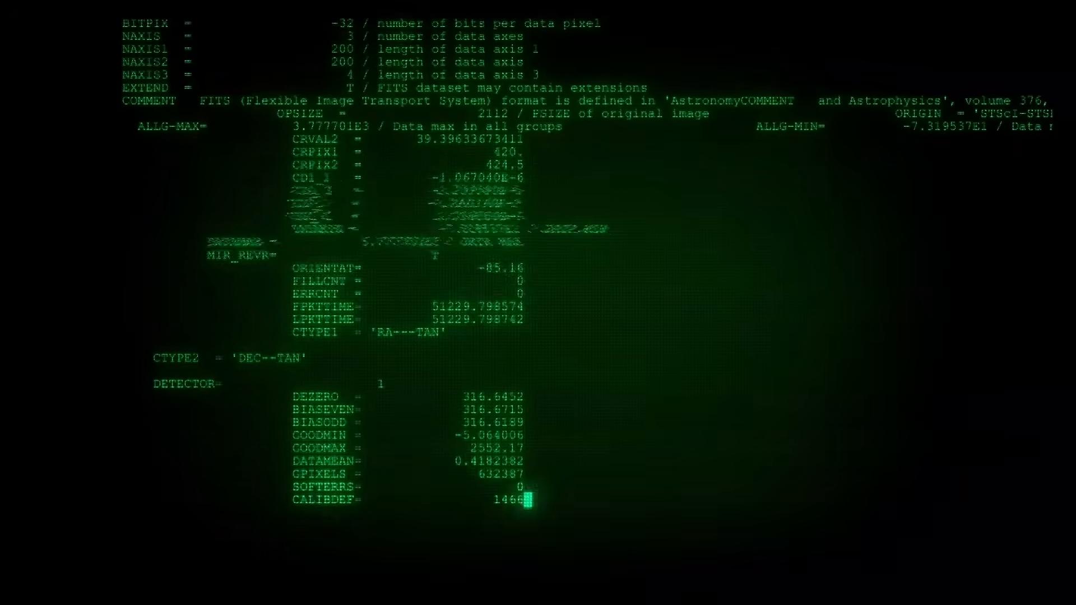
pyautogui.scroll(-3)
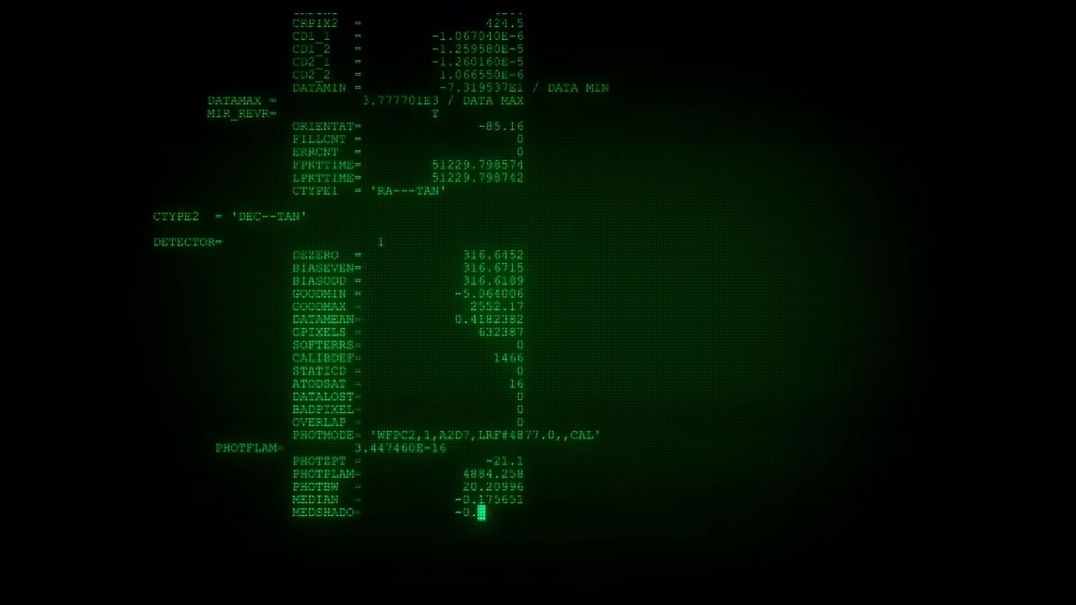
pyautogui.scroll(-3)
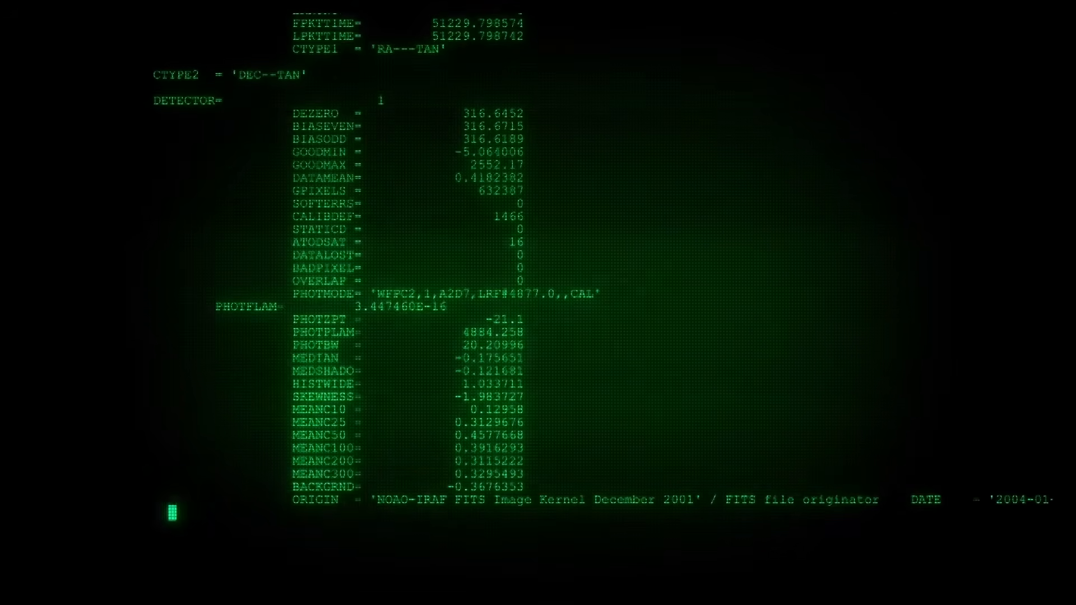
pyautogui.scroll(-3)
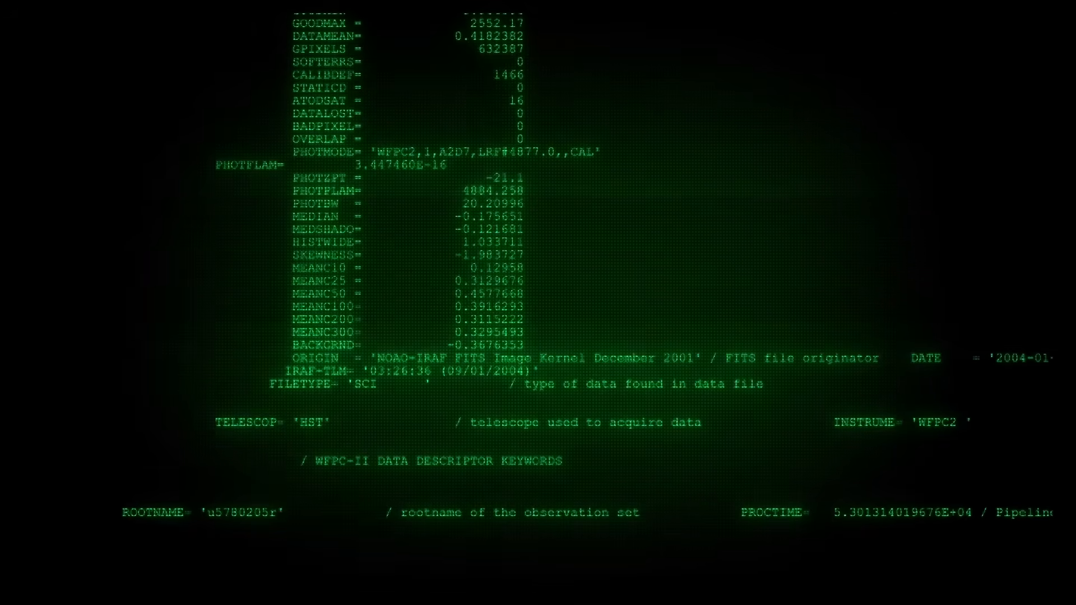
pyautogui.scroll(-3)
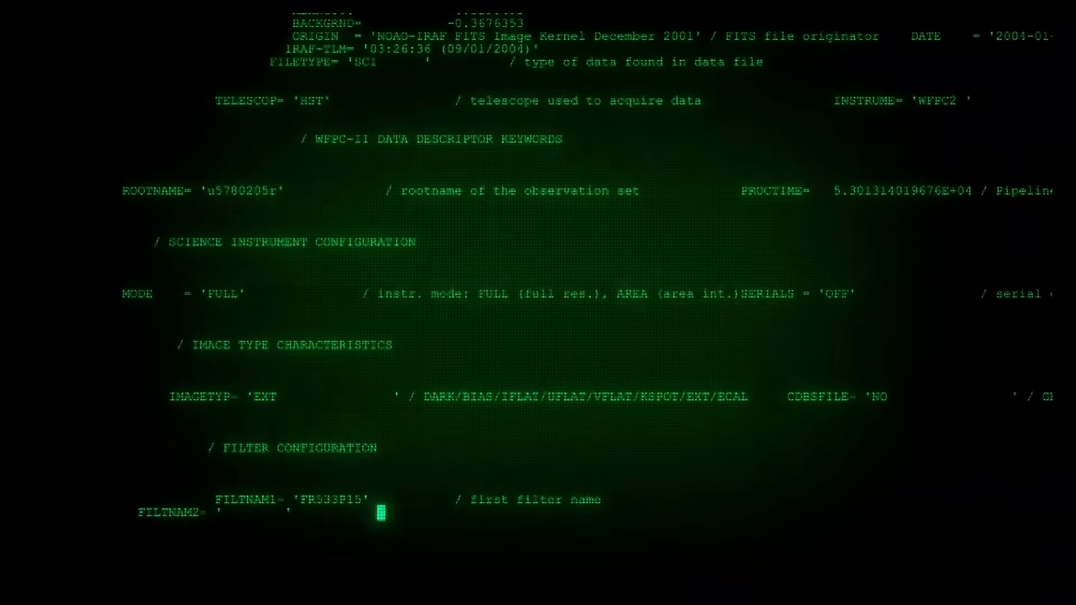
pyautogui.scroll(-3)
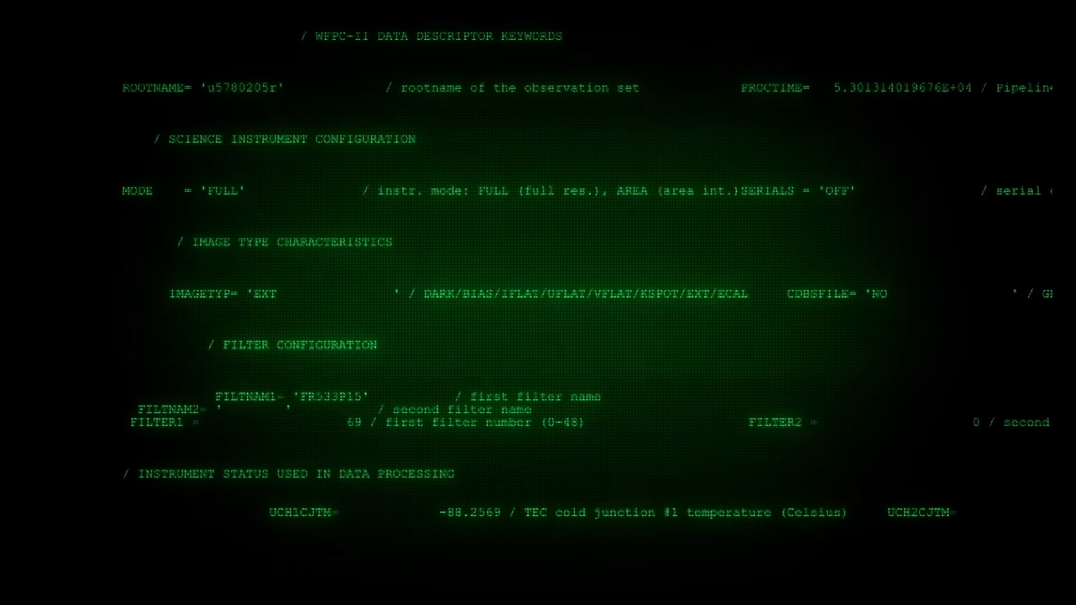
pyautogui.scroll(-3)
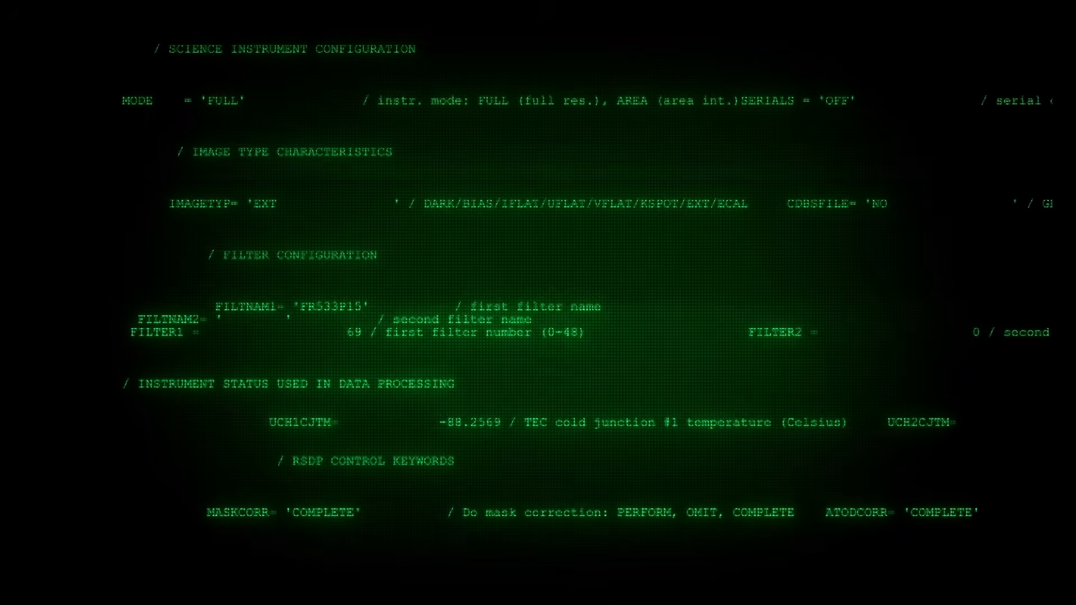
pyautogui.scroll(-3)
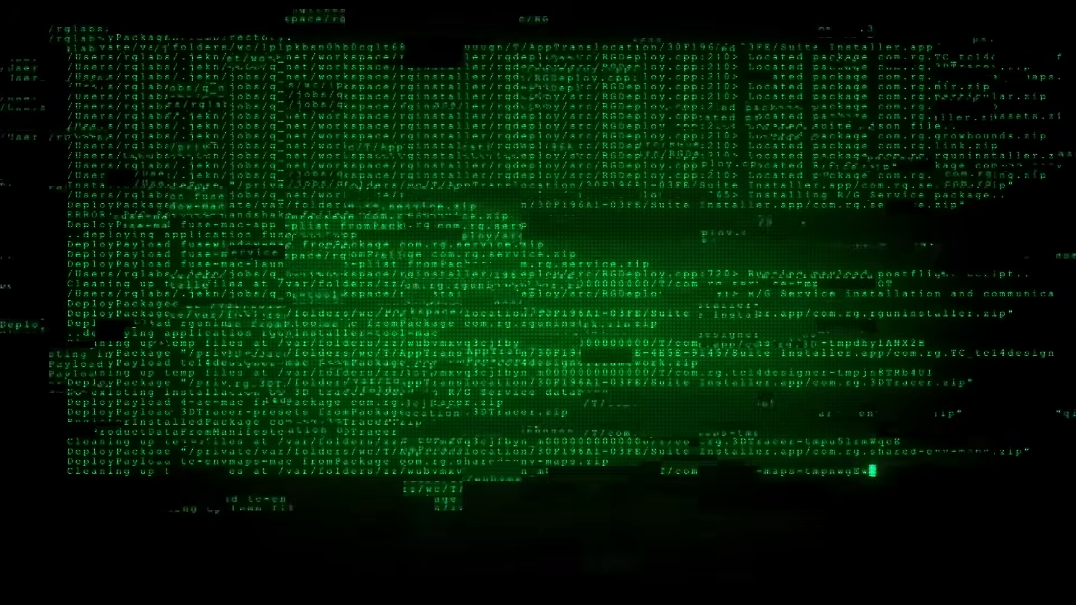
pyautogui.scroll(-3)
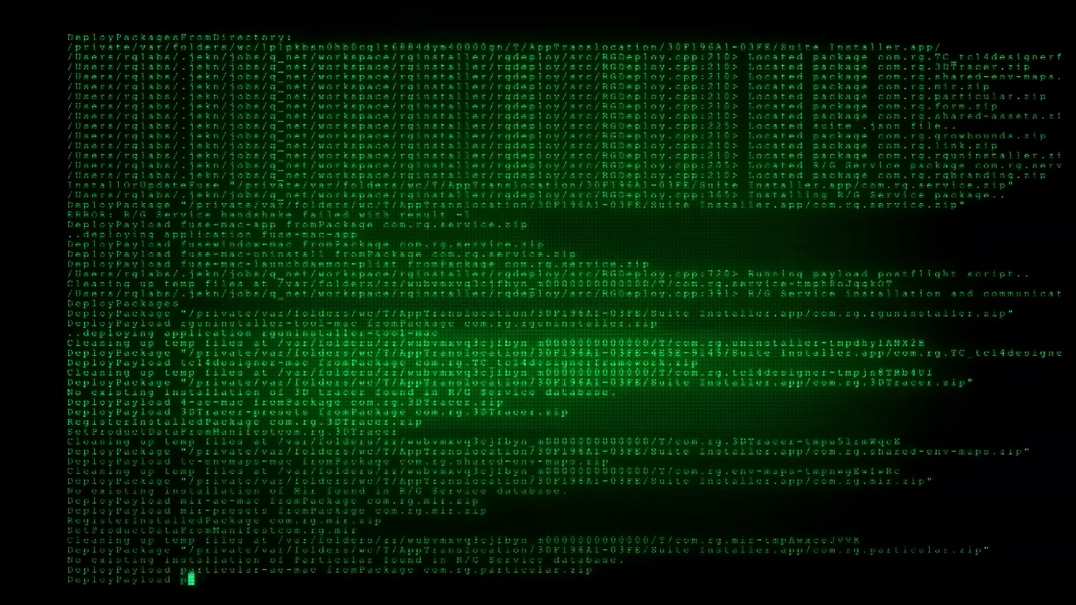